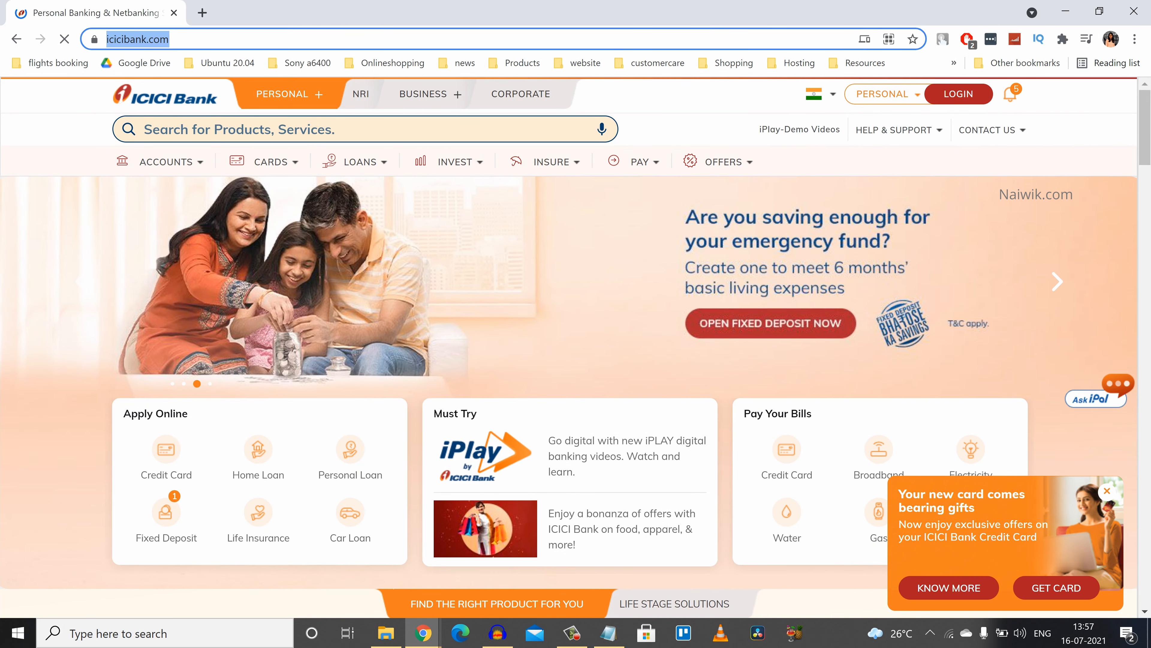
Step: Log in and reach the Sovereign Gold Bond form via Investments & Insurance
{"action": "left_click", "coordinate": [958, 93]}
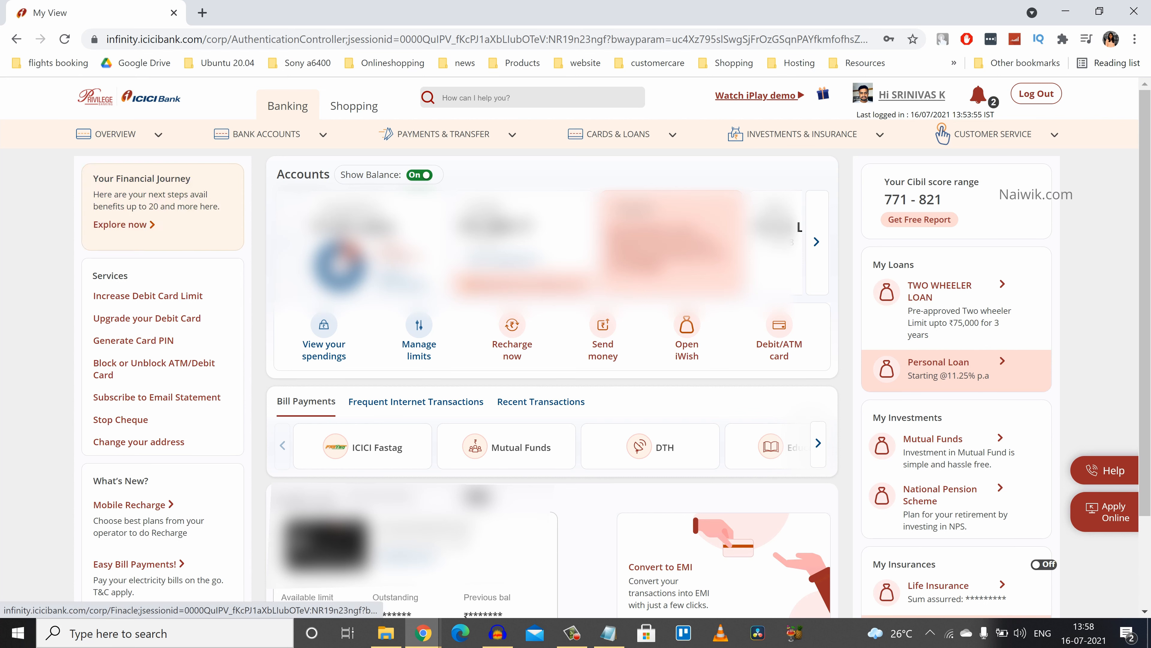
{"action": "left_click", "coordinate": [800, 133]}
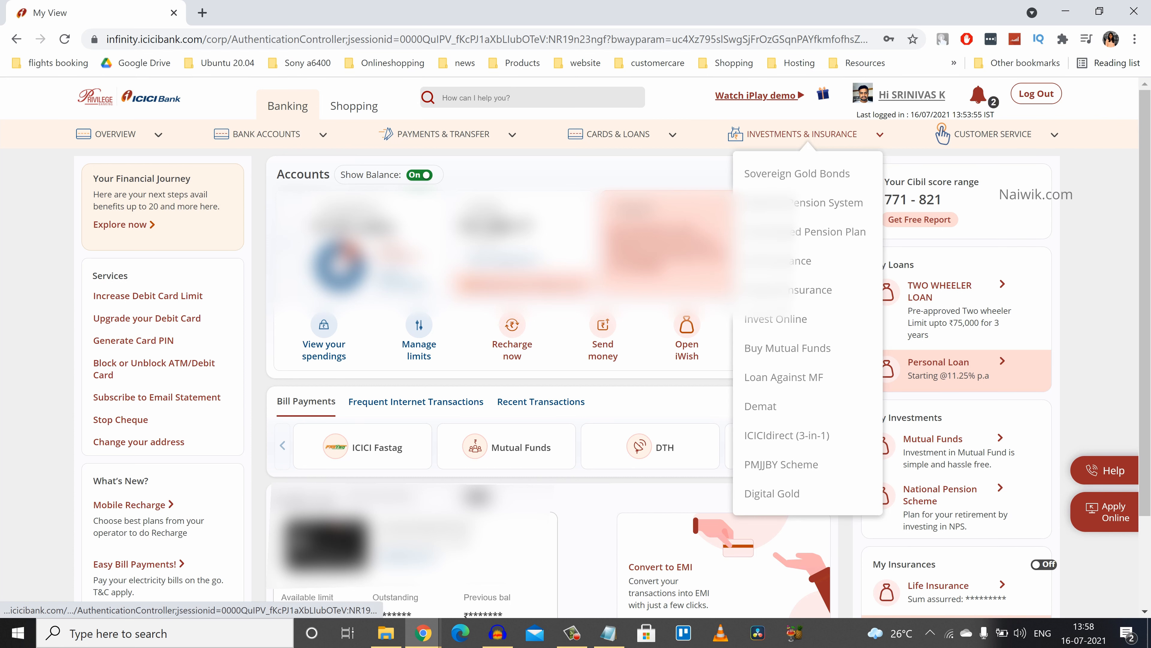
{"action": "mouse_move", "coordinate": [796, 173]}
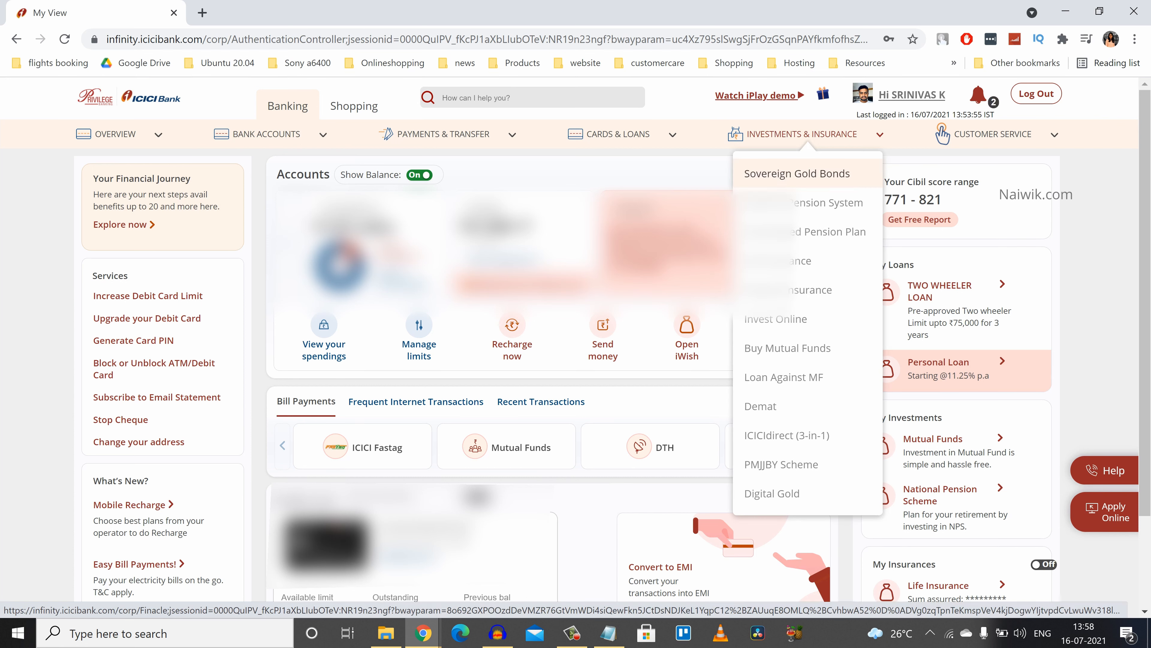
{"action": "left_click", "coordinate": [797, 173]}
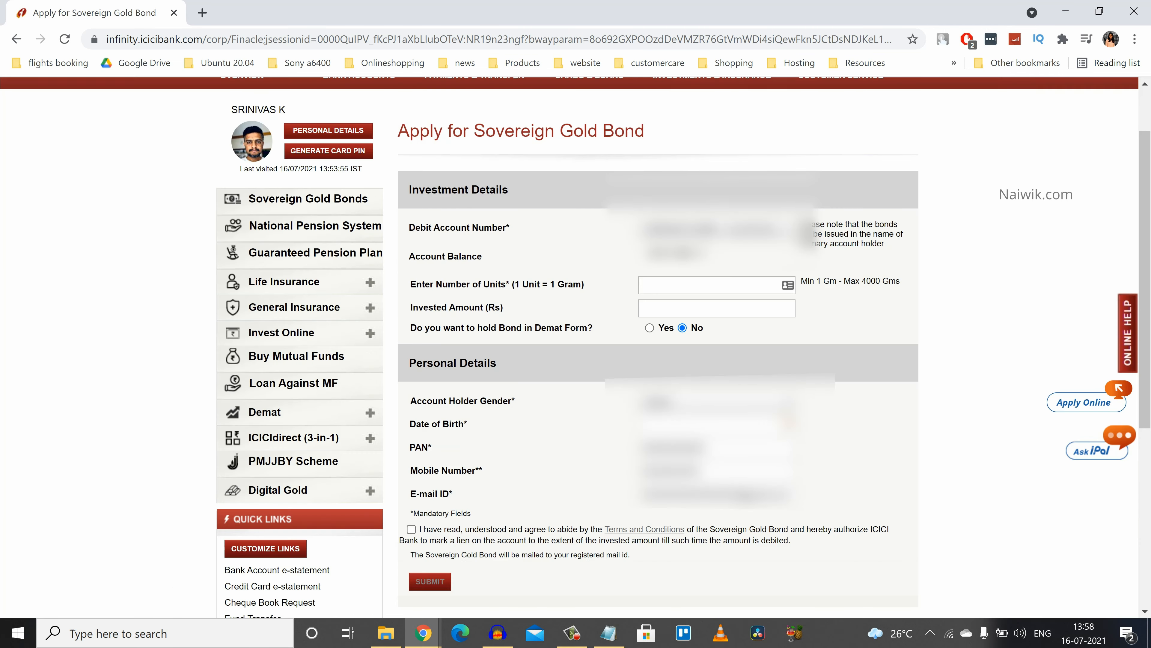
Step: Enter 1 unit, auto-filling the invested amount as ₹4,757.00
{"action": "triple_click", "coordinate": [520, 131]}
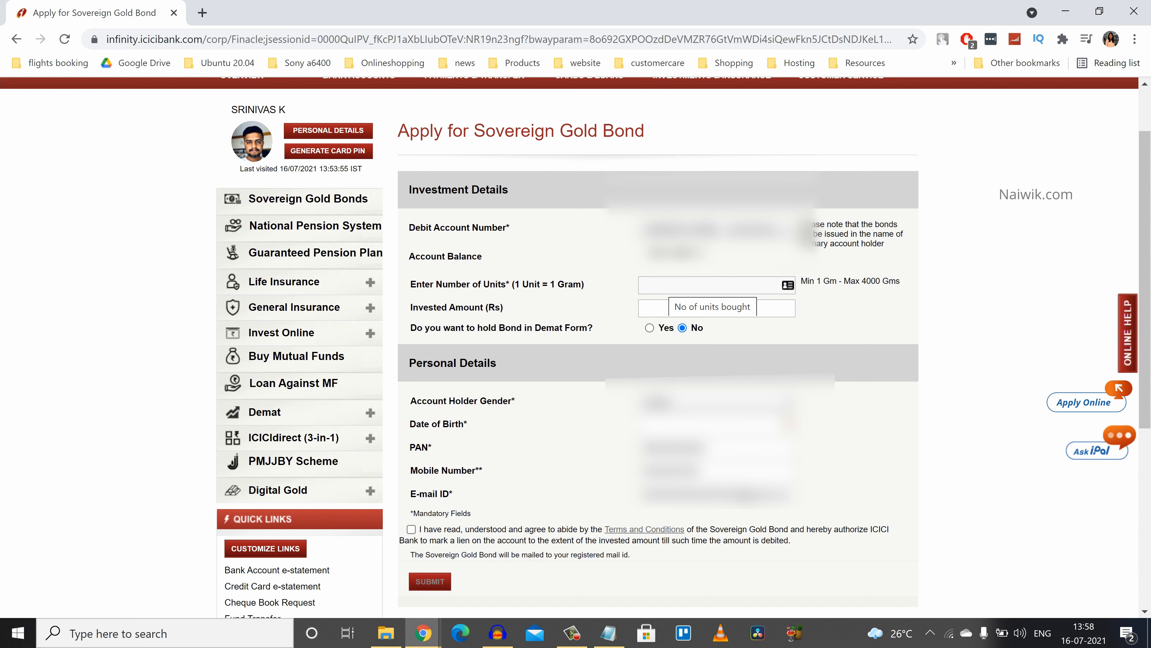
{"action": "type", "text": "1"}
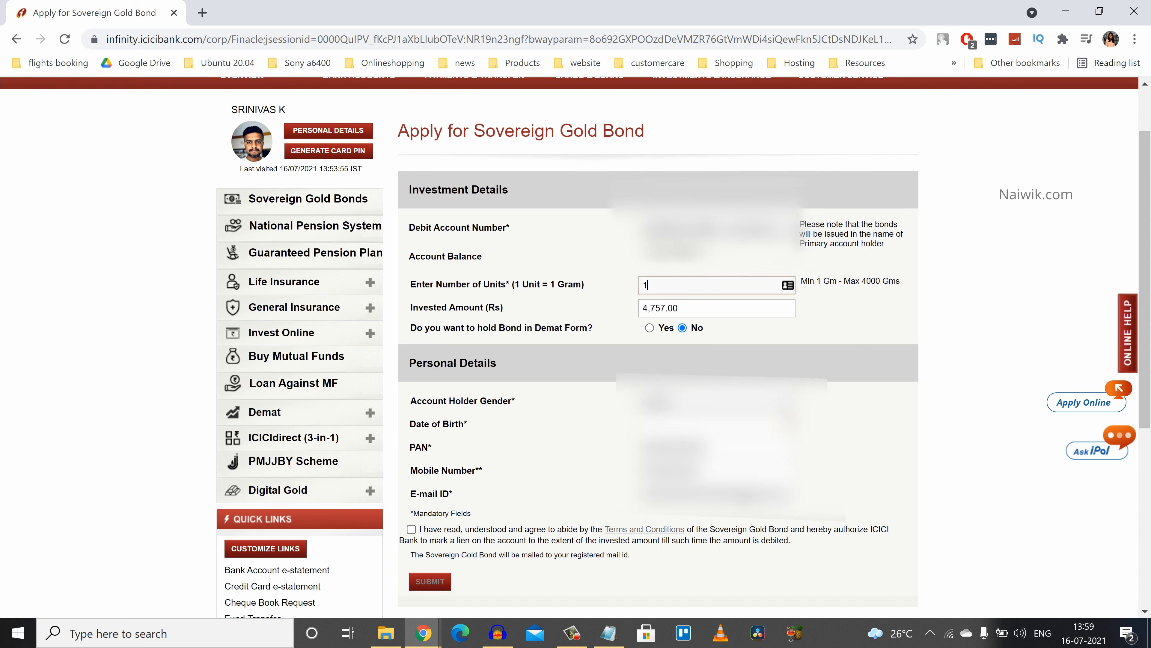
{"action": "type", "text": "0"}
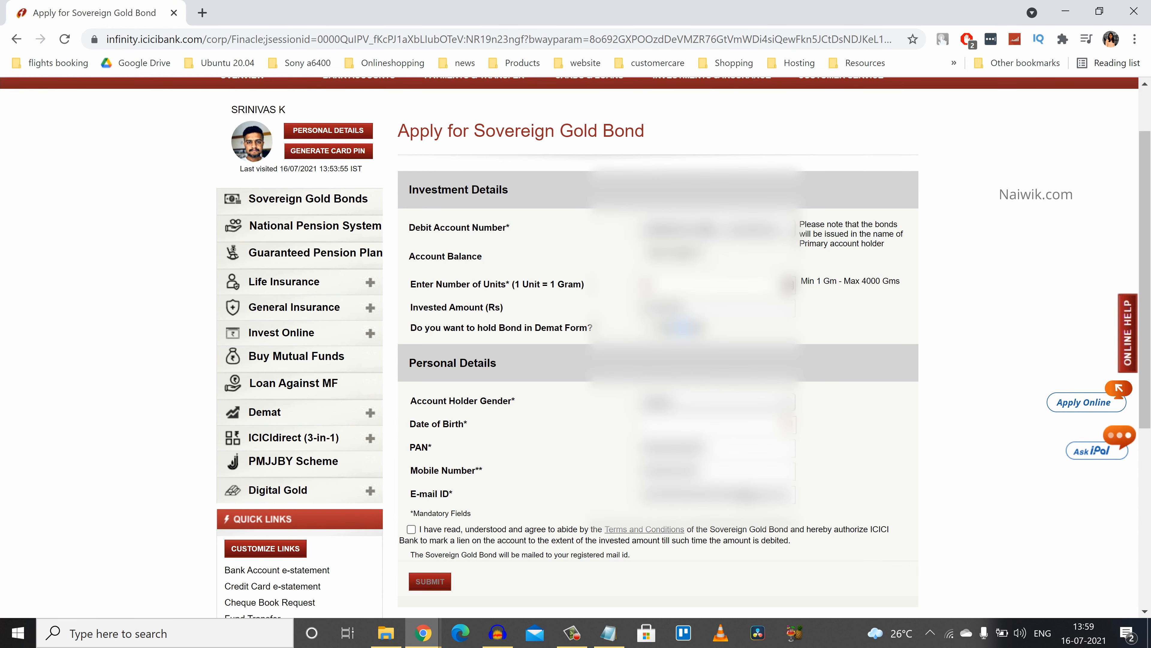
{"action": "scroll", "scroll_direction": "up", "scroll_amount": 3}
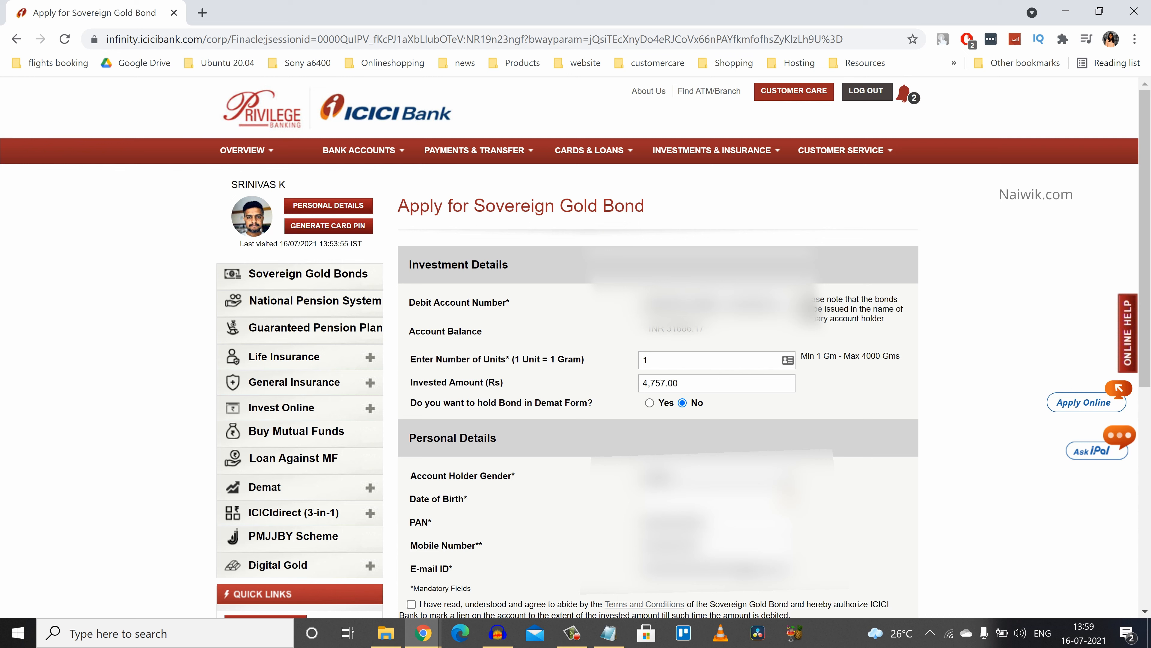
Step: Choose demat holding Yes, enter the DP ID and DP Client ID, and accept the terms
{"action": "left_click", "coordinate": [649, 402]}
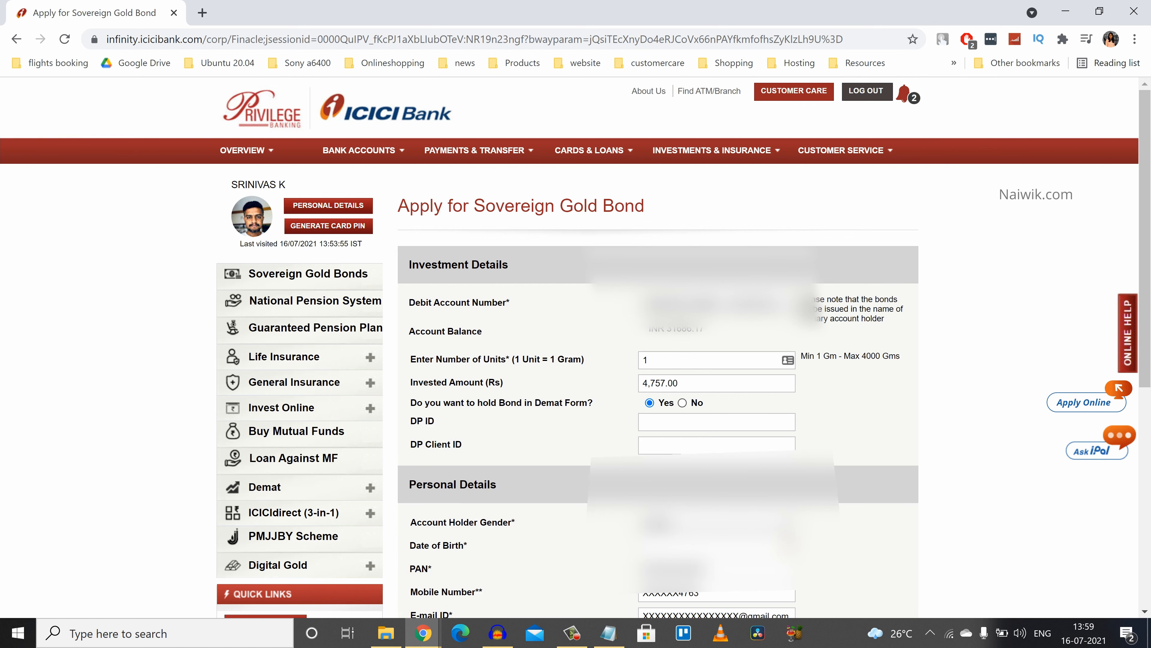
{"action": "scroll", "scroll_direction": "down", "scroll_amount": 3}
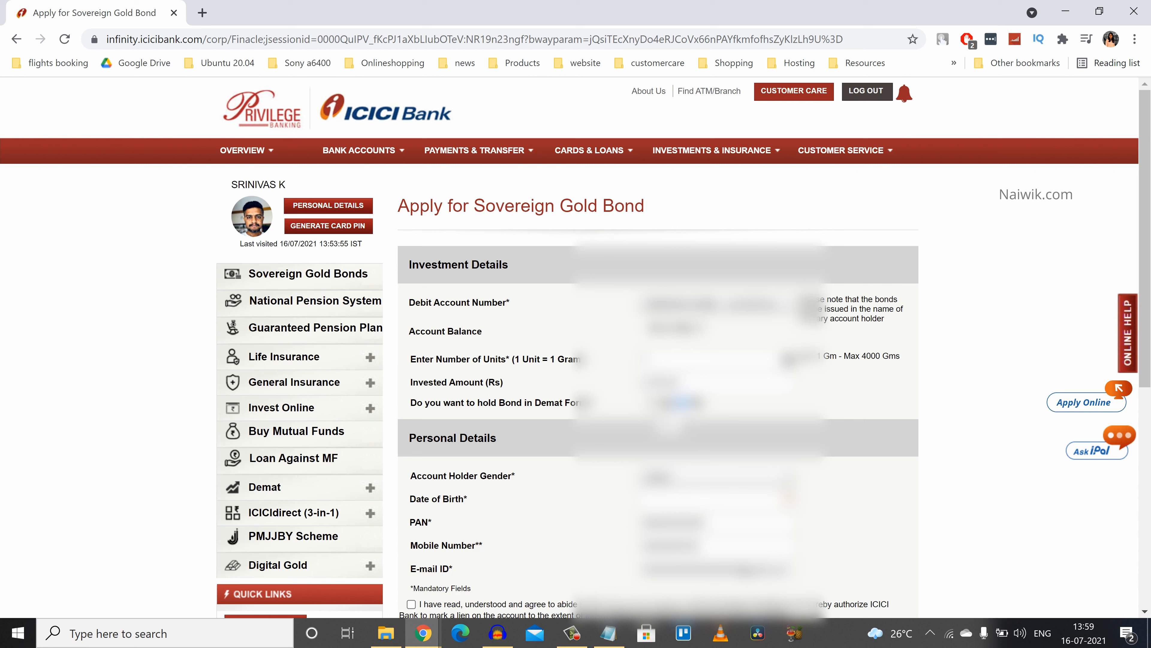
{"action": "left_click", "coordinate": [660, 403]}
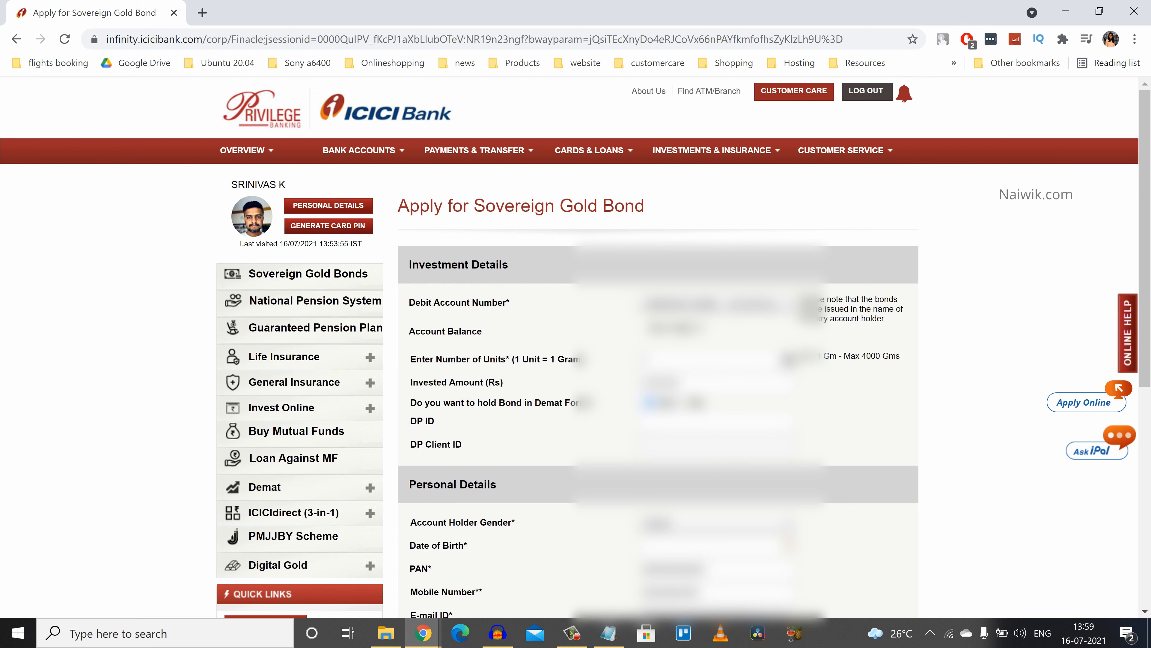
{"action": "scroll", "scroll_direction": "down", "scroll_amount": 3}
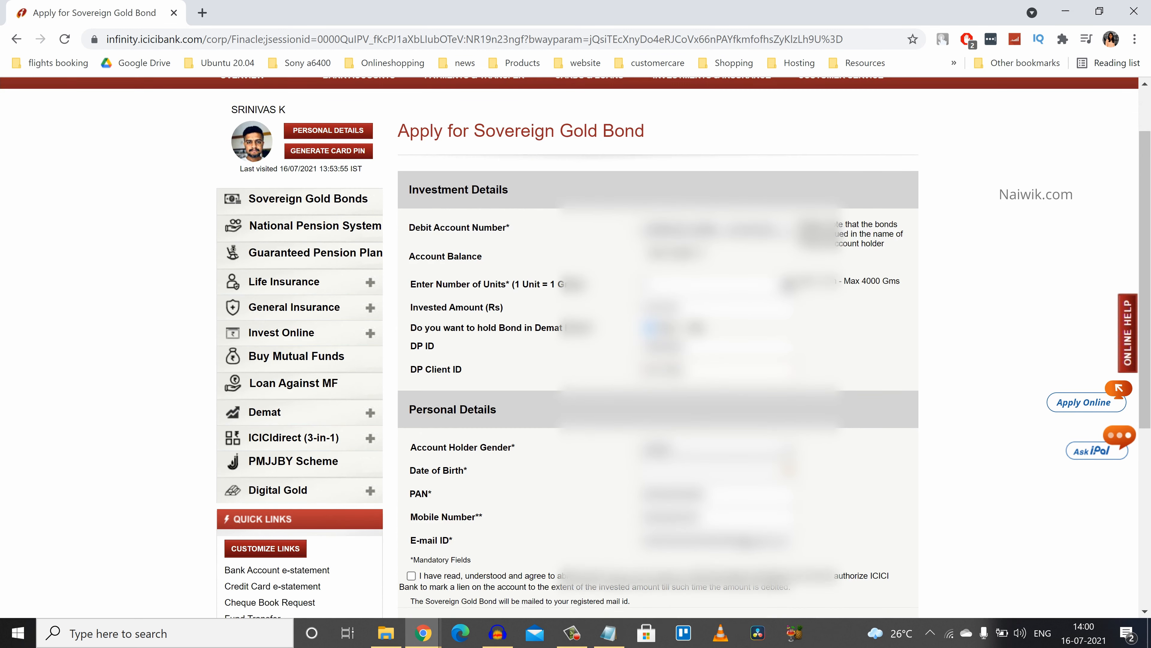
{"action": "scroll", "scroll_direction": "down", "scroll_amount": 3}
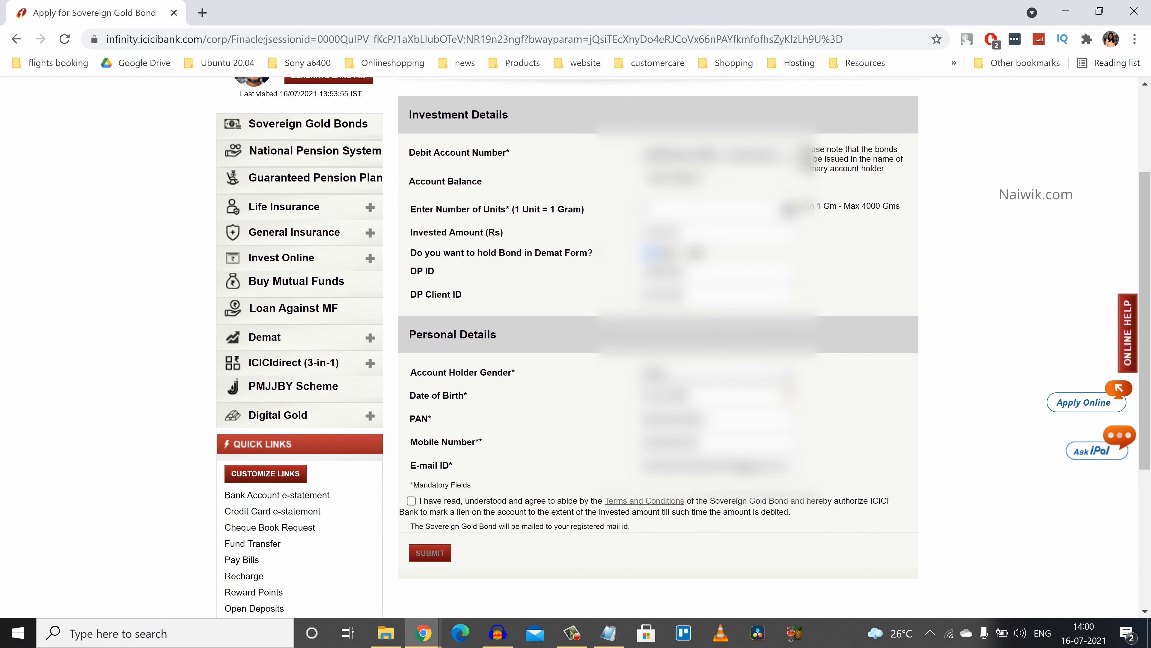
{"action": "left_click", "coordinate": [411, 501]}
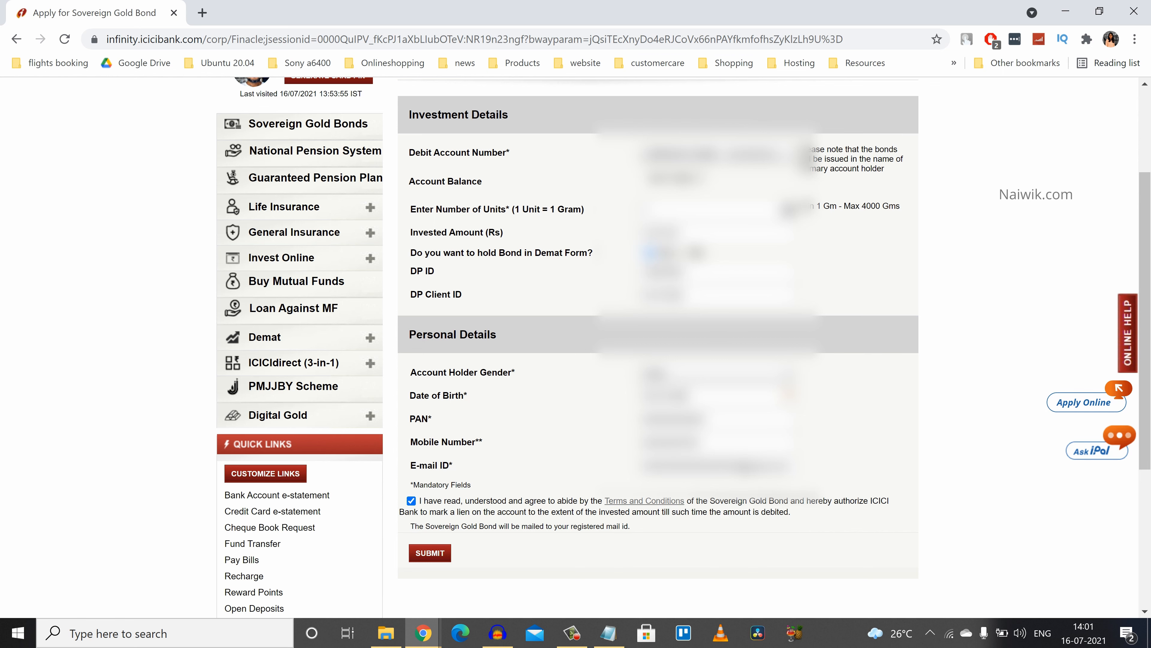
Step: Submit the request and confirm it on the Request Confirmation page
{"action": "left_click", "coordinate": [429, 553]}
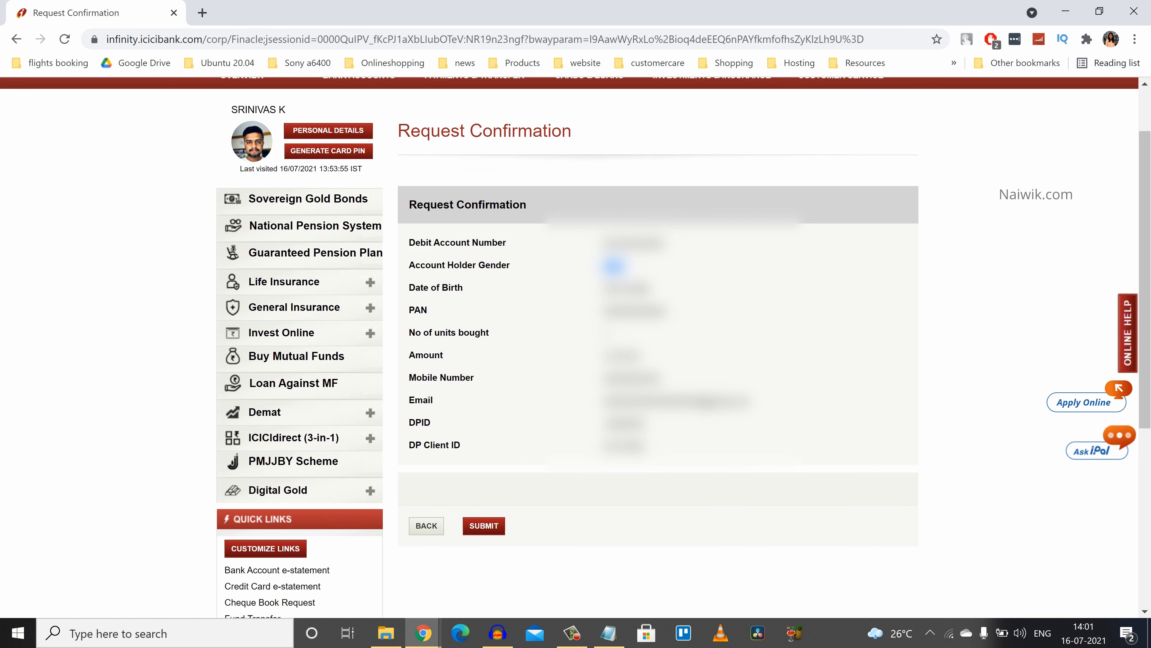
{"action": "left_click", "coordinate": [484, 526]}
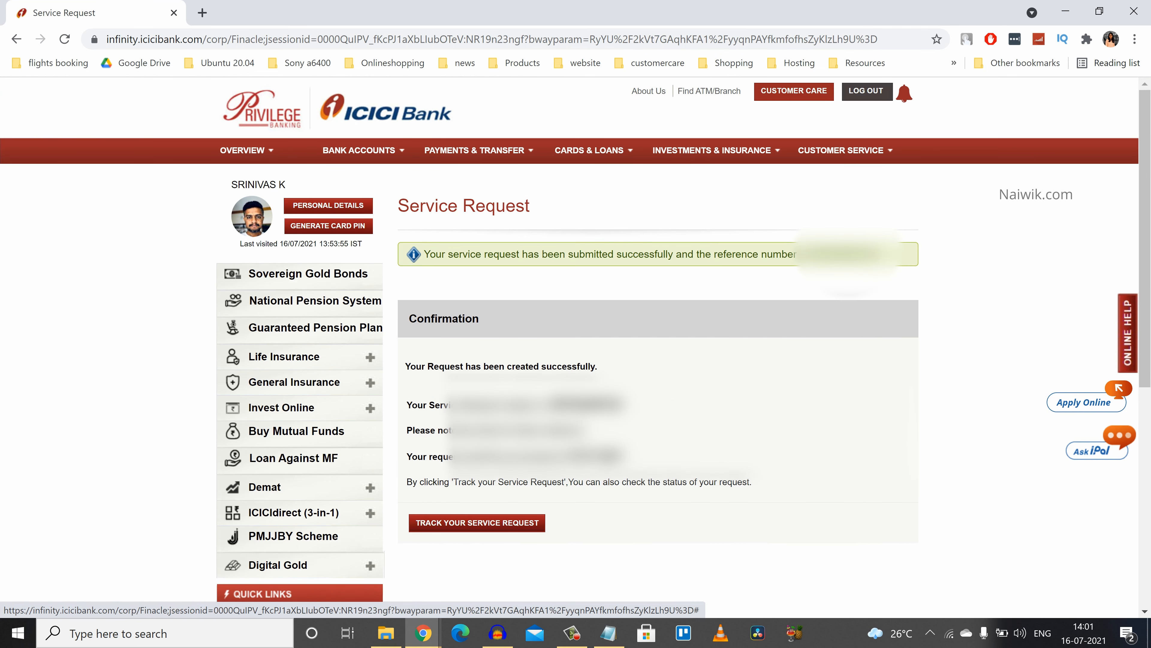